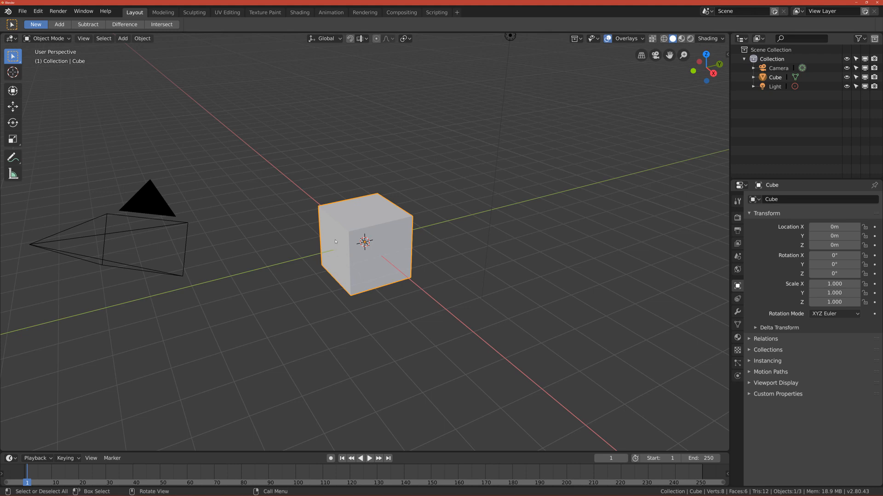
{"action": "mouse_move", "coordinate": [354, 239]}
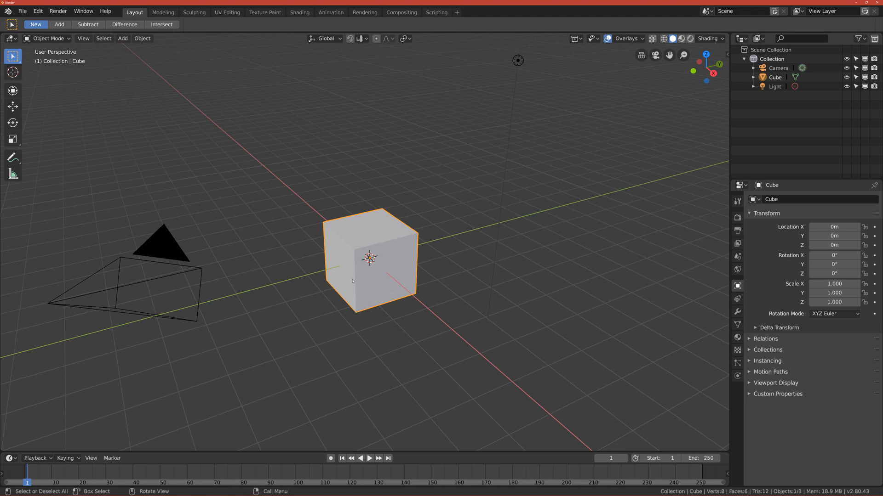
{"action": "mouse_move", "coordinate": [174, 229]}
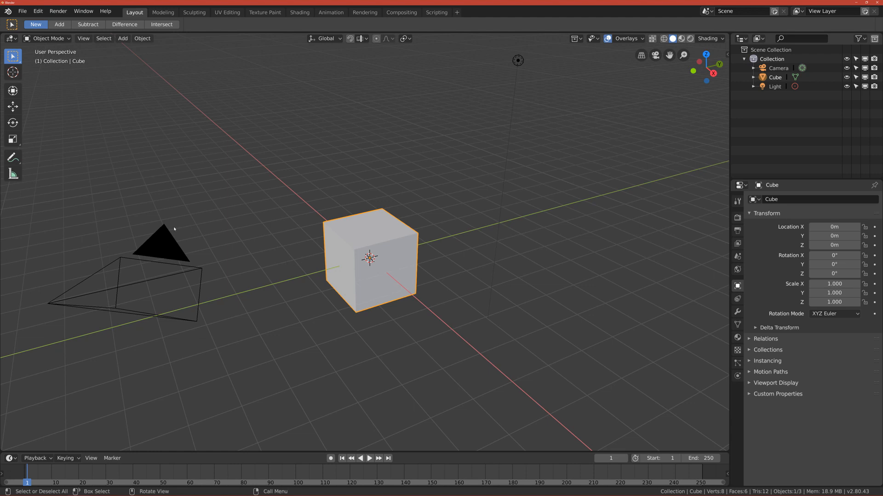
{"action": "mouse_move", "coordinate": [164, 227]}
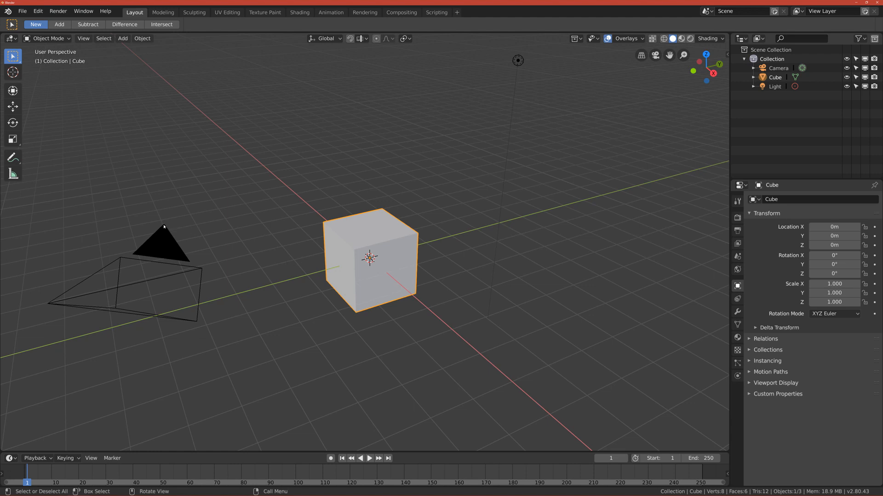
{"action": "mouse_move", "coordinate": [336, 251]}
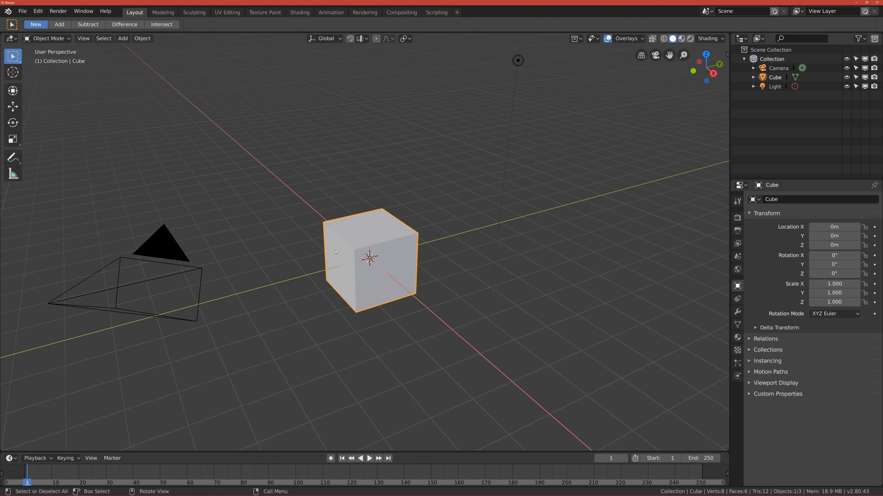
{"action": "mouse_move", "coordinate": [246, 170]}
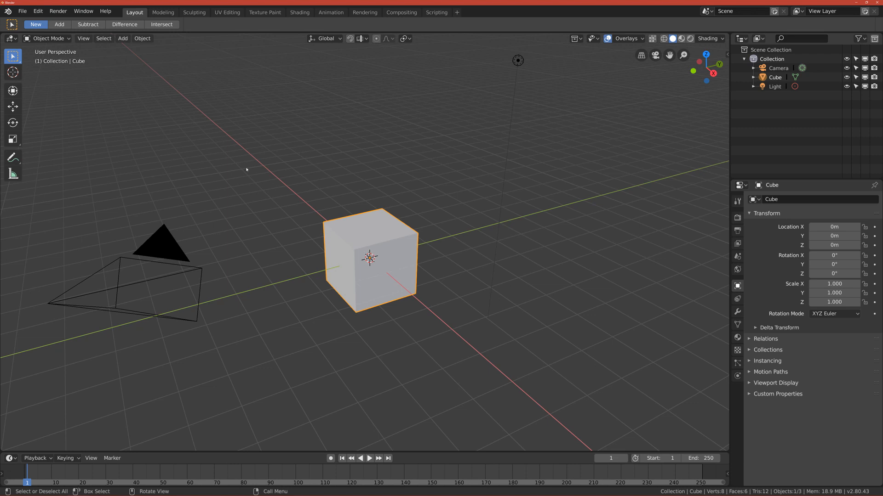
{"action": "mouse_move", "coordinate": [281, 236]}
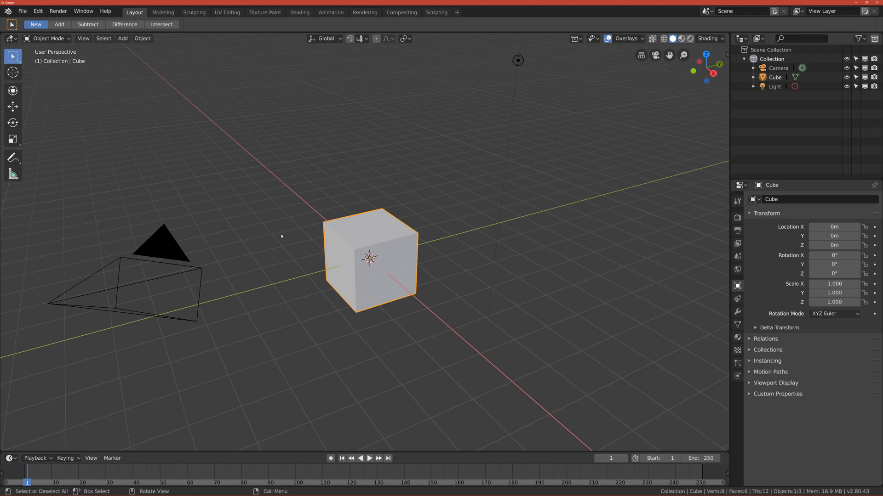
{"action": "mouse_move", "coordinate": [325, 229]}
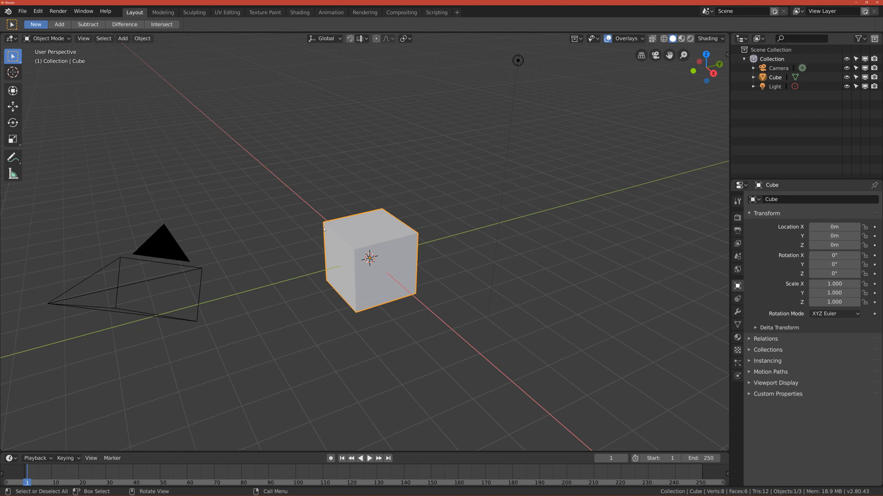
{"action": "mouse_move", "coordinate": [152, 171]}
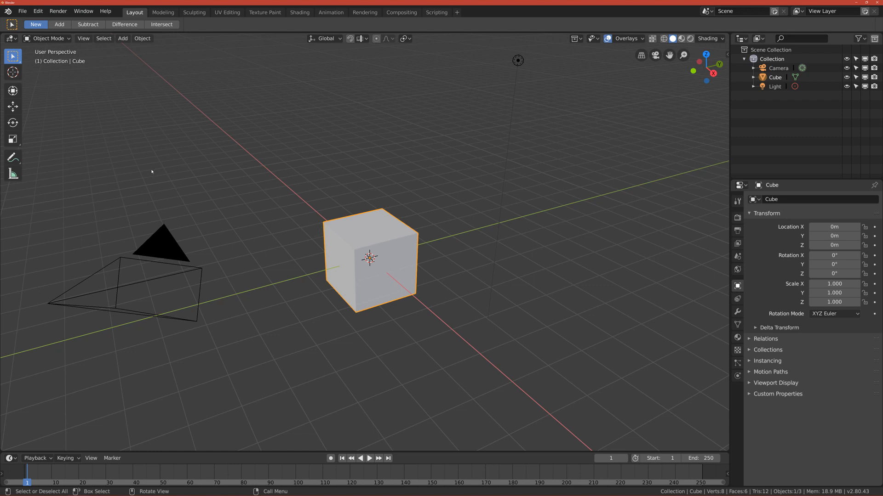
{"action": "mouse_move", "coordinate": [56, 73]}
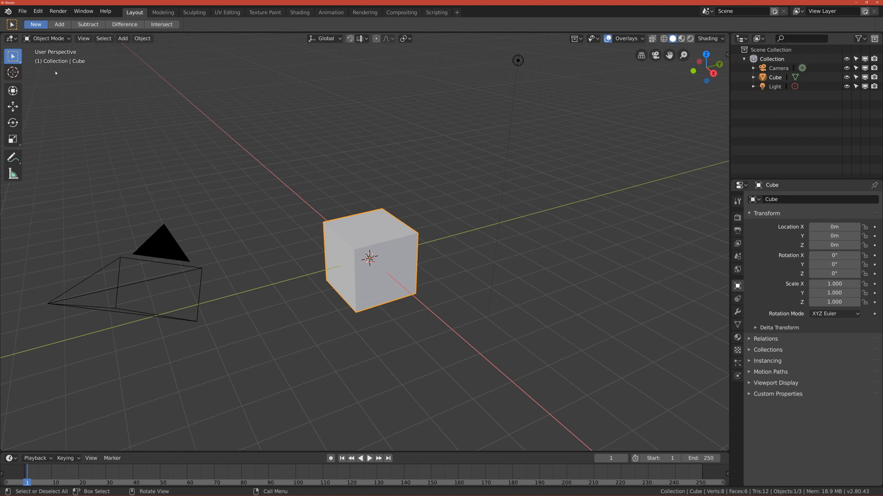
Open Preferences and filter the add-ons list by 'loop' to show the enabled Mesh: LoopTools
{"action": "left_click", "coordinate": [37, 11]}
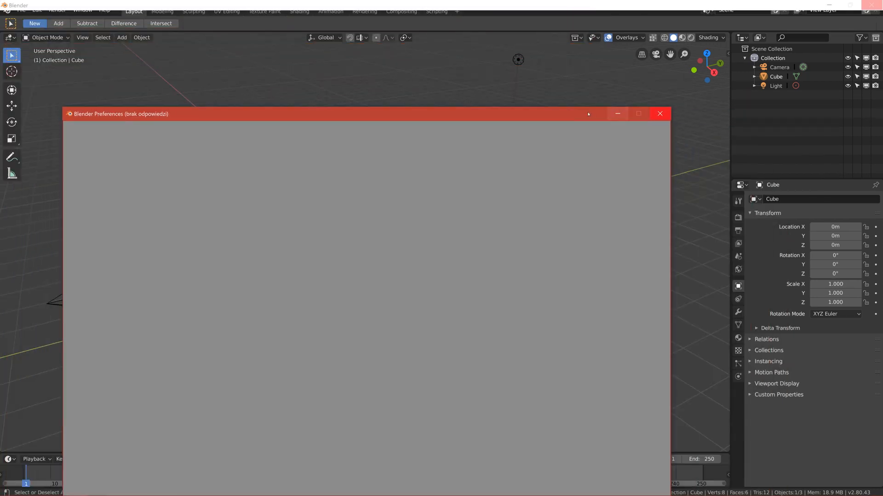
{"action": "left_click", "coordinate": [659, 113]}
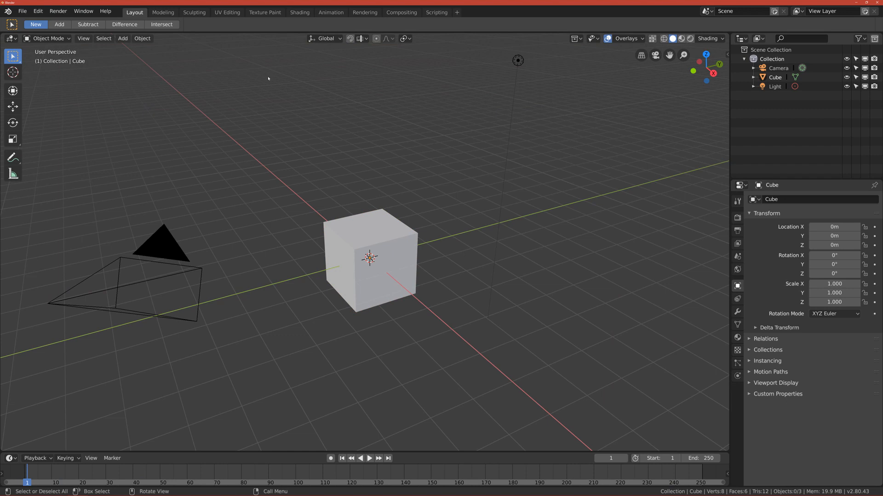
{"action": "left_click", "coordinate": [37, 10]}
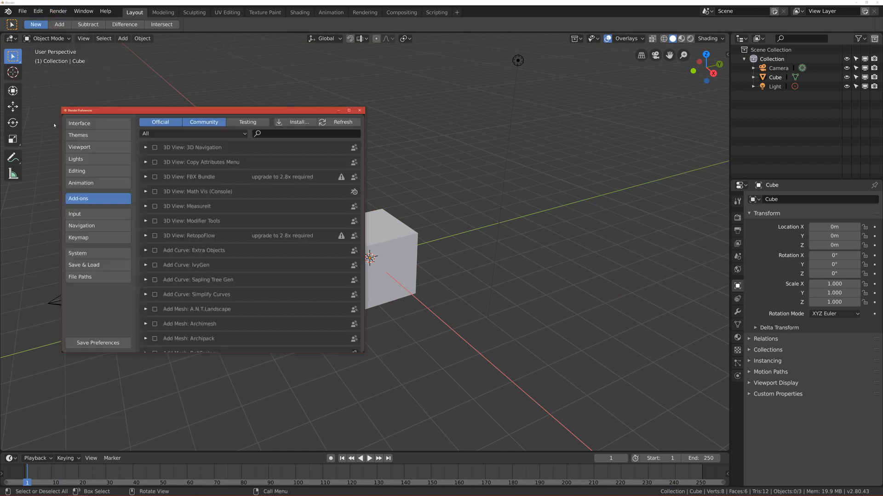
{"action": "mouse_move", "coordinate": [262, 152]}
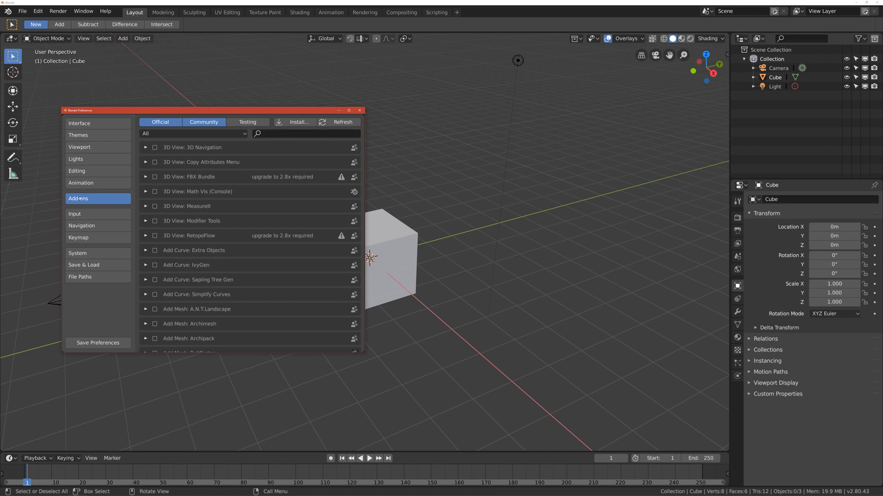
{"action": "type", "text": "p"}
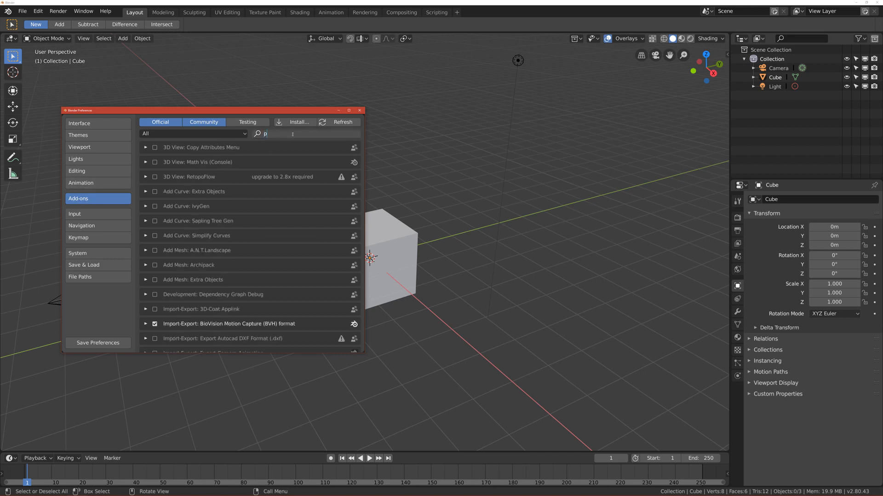
{"action": "type", "text": "ie"}
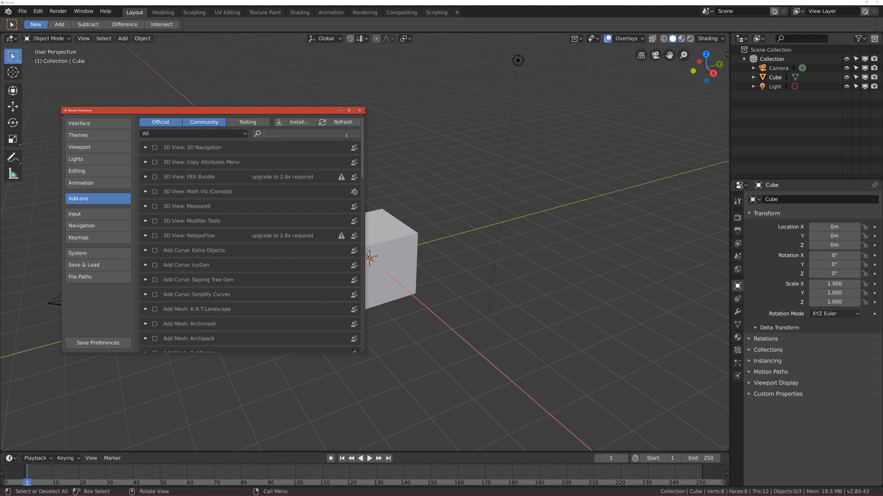
{"action": "type", "text": "loop"}
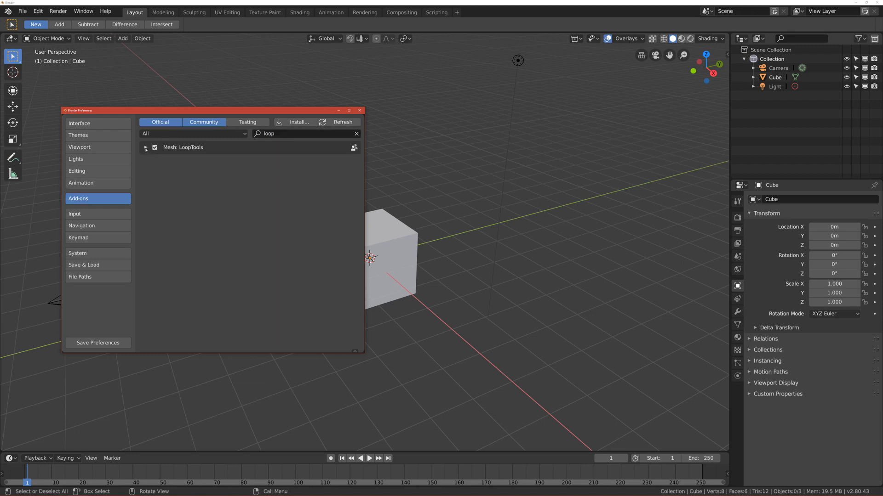
{"action": "mouse_move", "coordinate": [145, 149]}
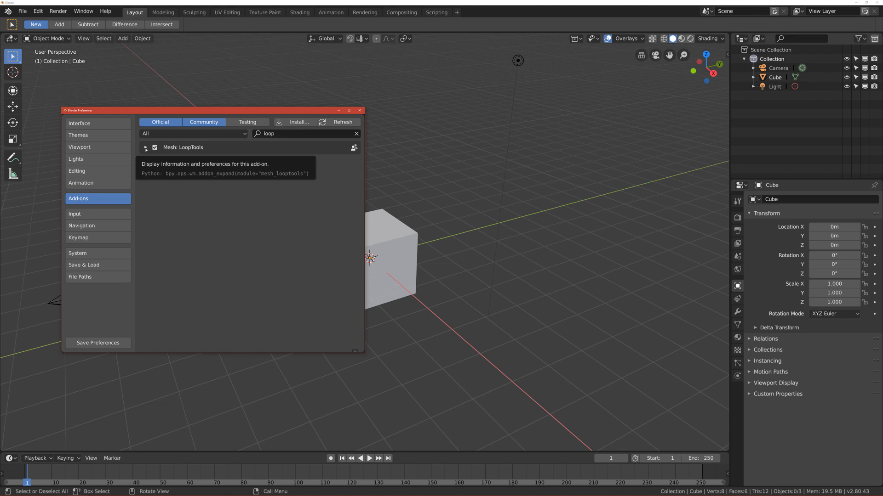
Expand and collapse the Mesh: LoopTools details, then close the Preferences window
{"action": "left_click", "coordinate": [145, 147]}
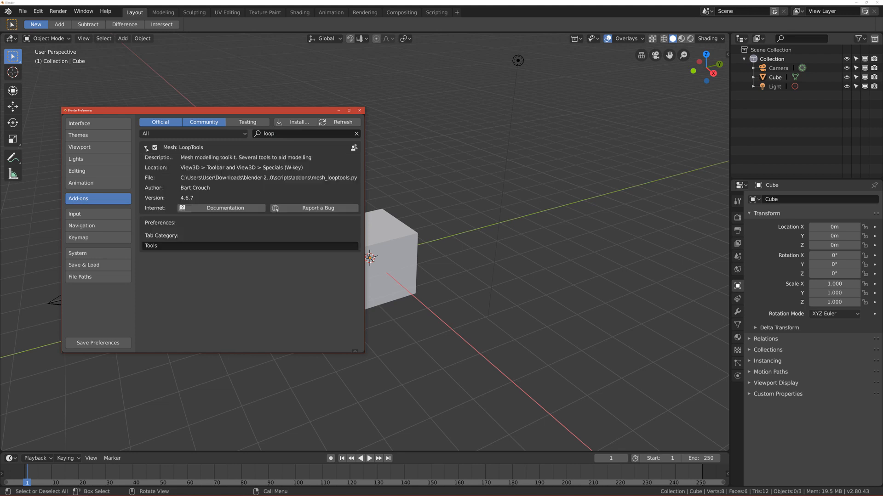
{"action": "left_click", "coordinate": [146, 147]}
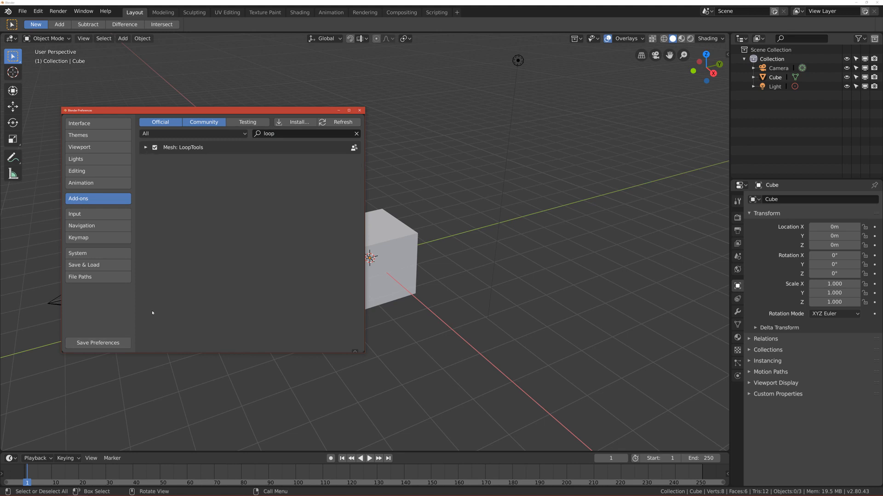
{"action": "mouse_move", "coordinate": [152, 154]}
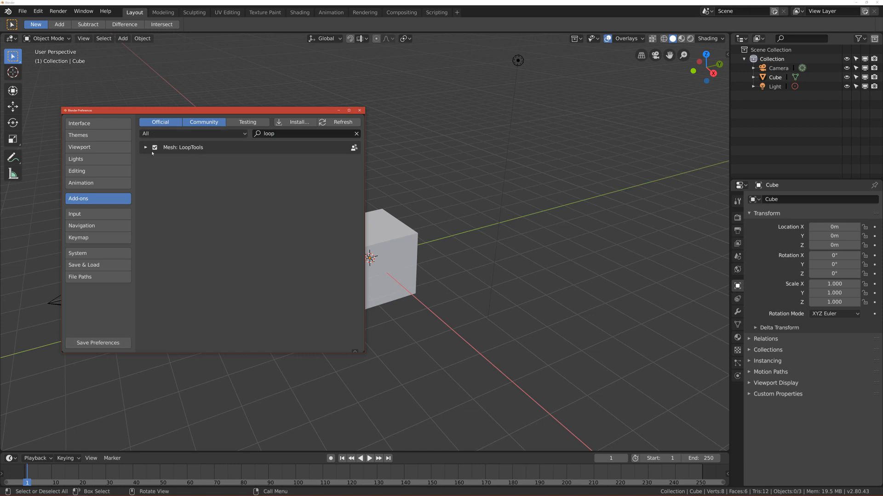
{"action": "mouse_move", "coordinate": [97, 343]}
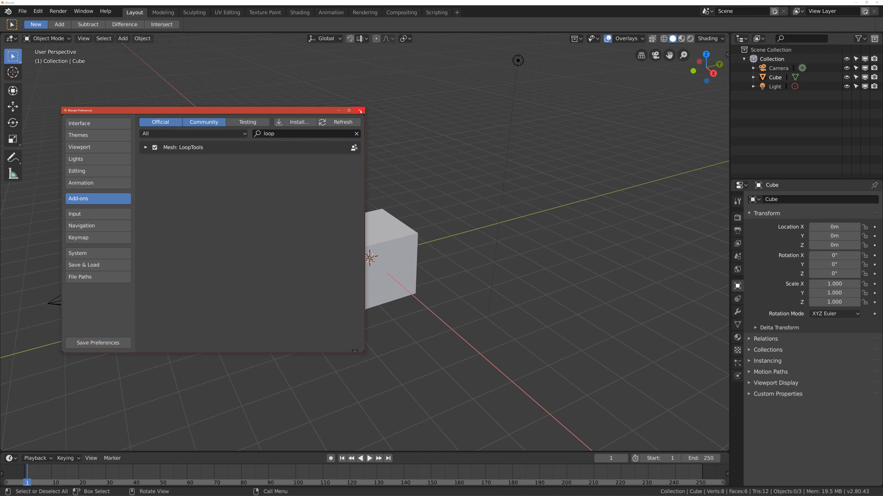
{"action": "left_click", "coordinate": [360, 110]}
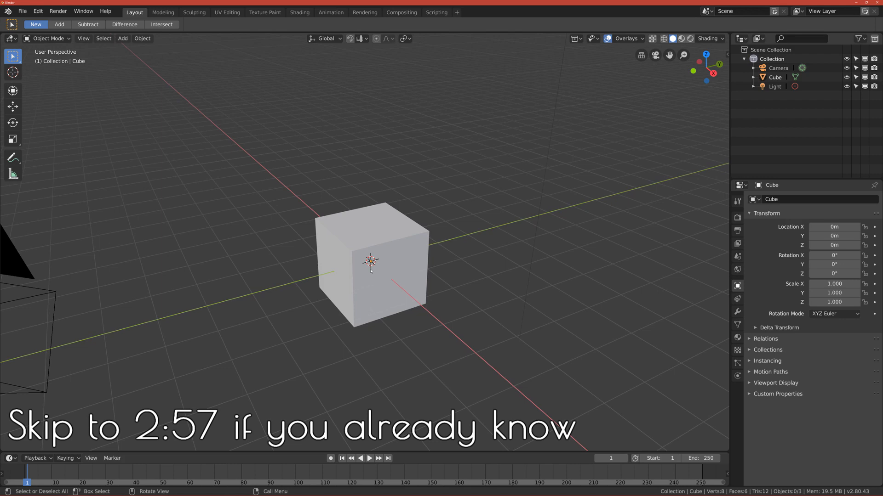
Zoom out, then view the cube scene from the Left and Front directions
{"action": "left_click_drag", "start_coordinate": [372, 262], "coordinate": [361, 259]}
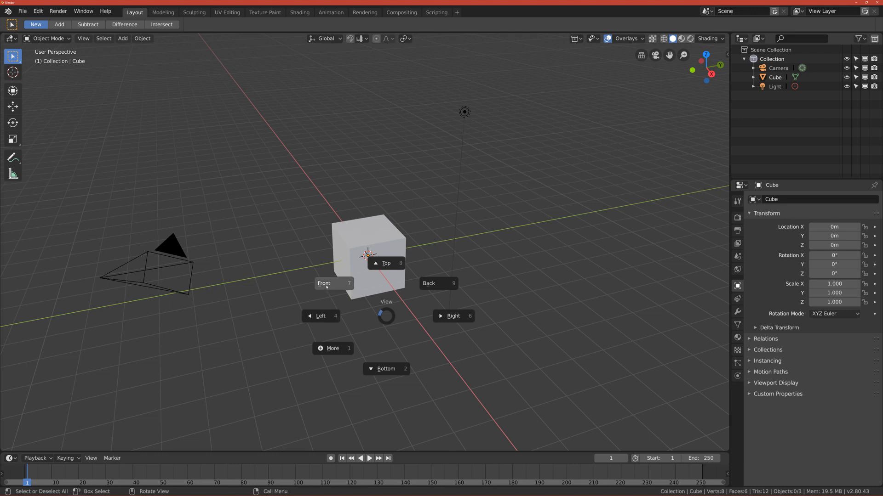
{"action": "mouse_move", "coordinate": [324, 283]}
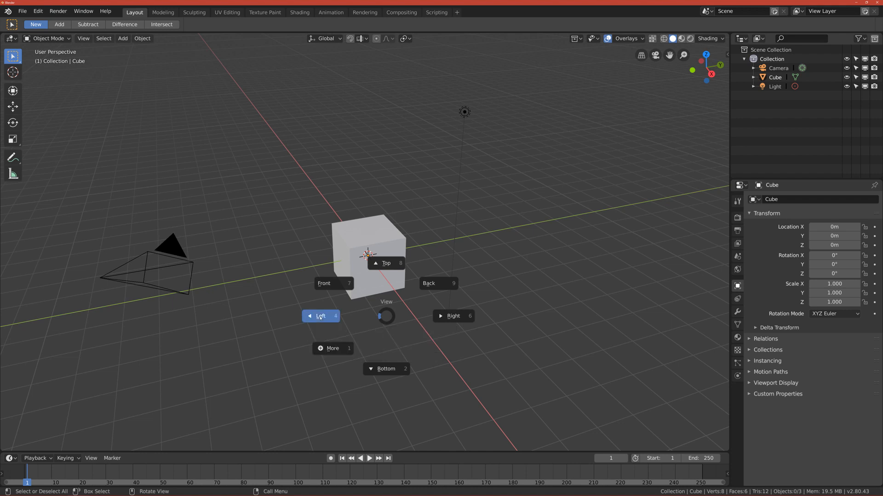
{"action": "left_click", "coordinate": [321, 315]}
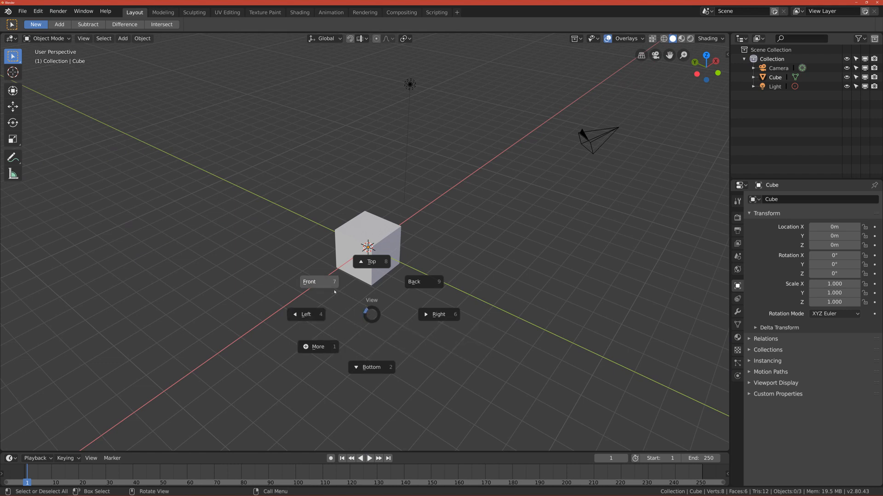
{"action": "left_click", "coordinate": [309, 282]}
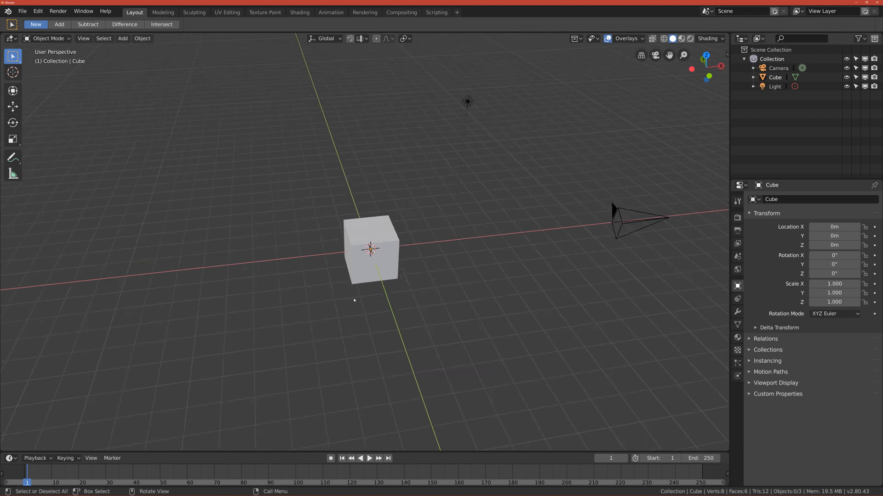
{"action": "key", "text": "z"}
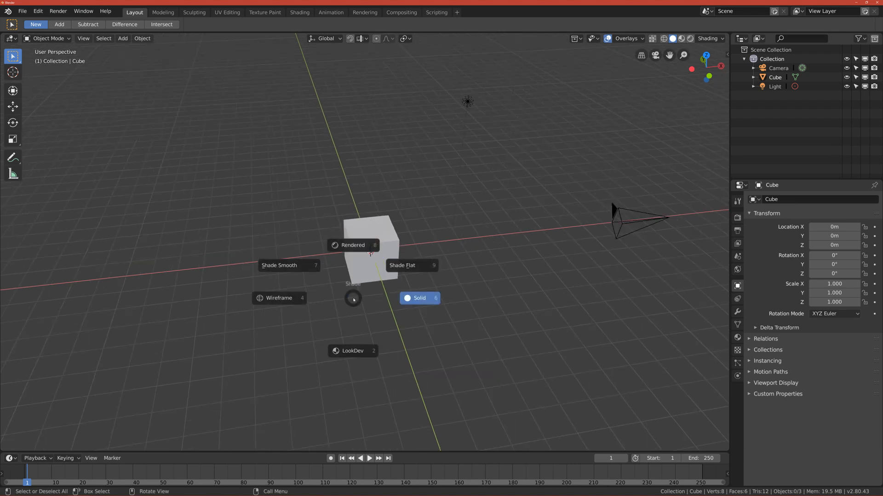
{"action": "mouse_move", "coordinate": [347, 298]}
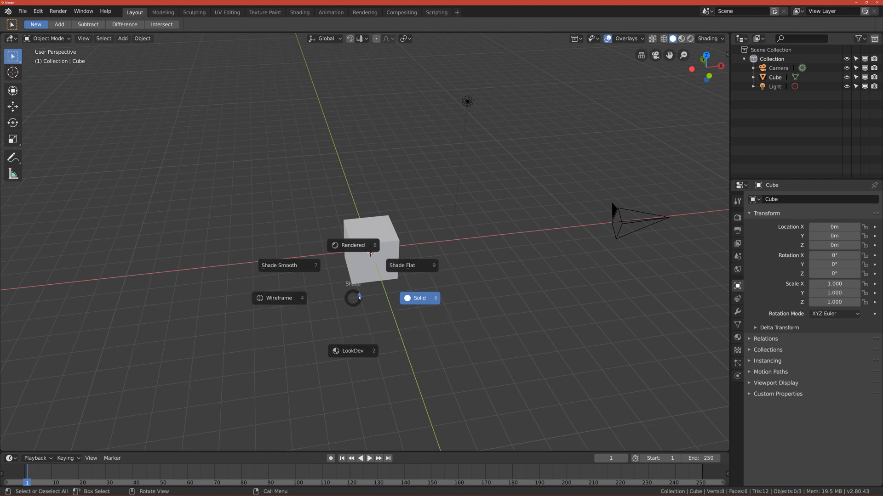
{"action": "mouse_move", "coordinate": [279, 298]}
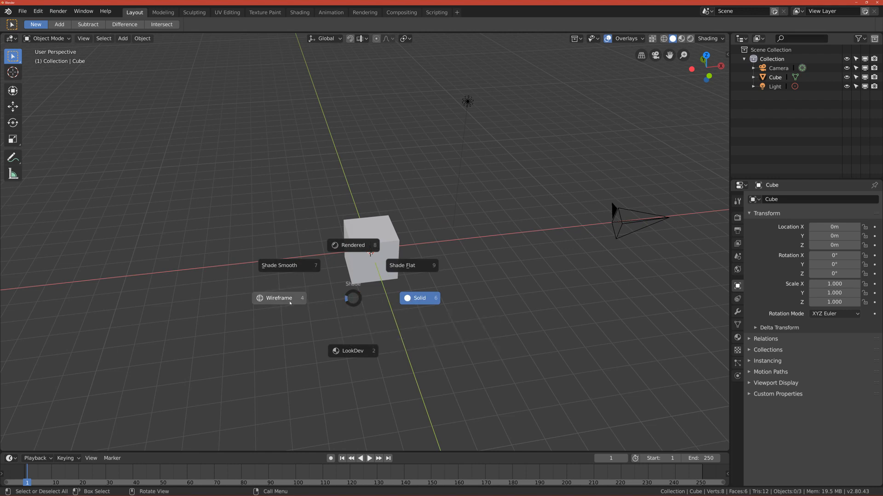
{"action": "left_click", "coordinate": [279, 298]}
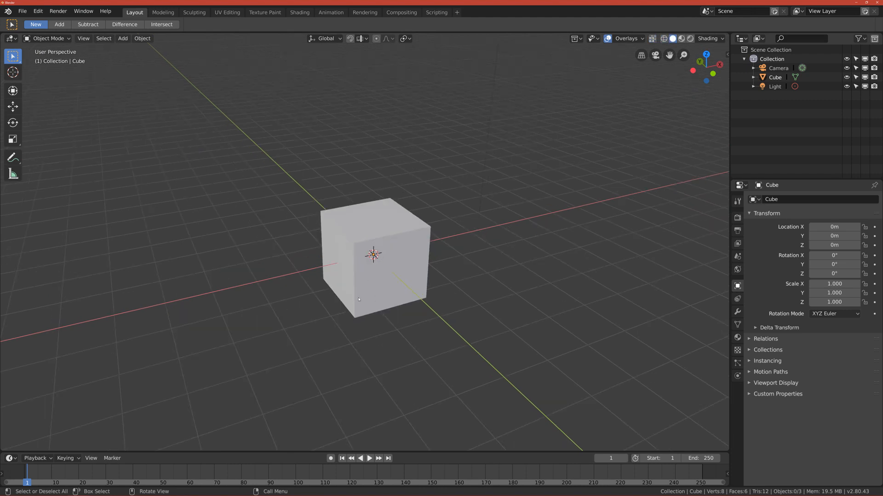
{"action": "mouse_move", "coordinate": [354, 287]}
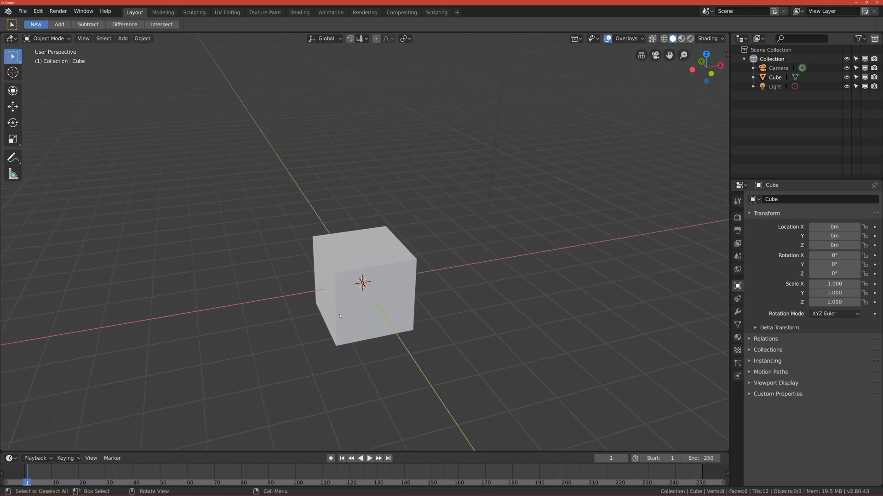
{"action": "key", "text": "Tab"}
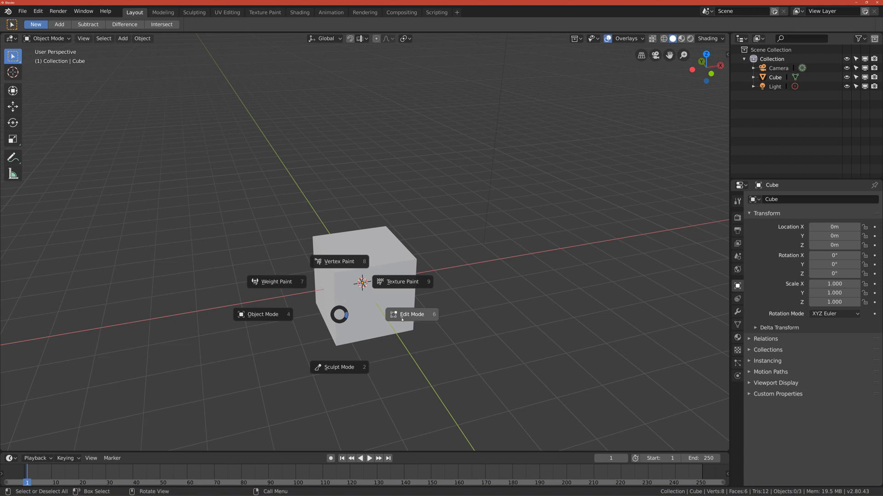
{"action": "left_click", "coordinate": [411, 314]}
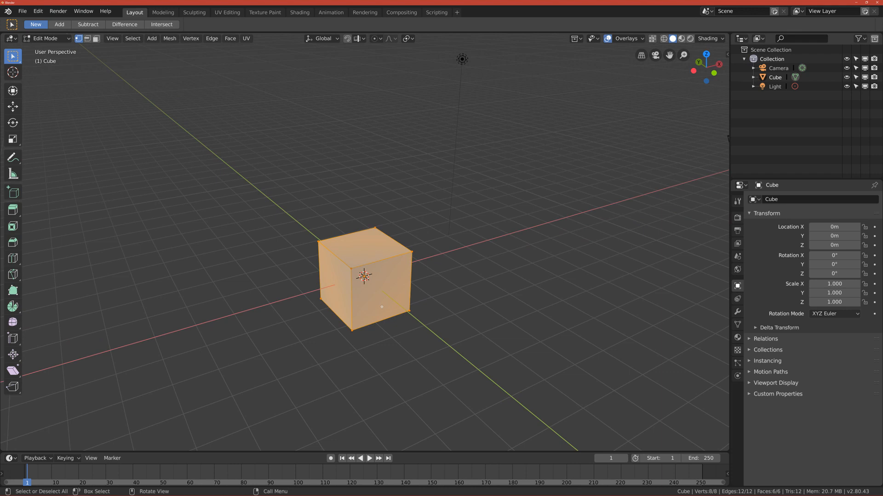
{"action": "key", "text": "Tab"}
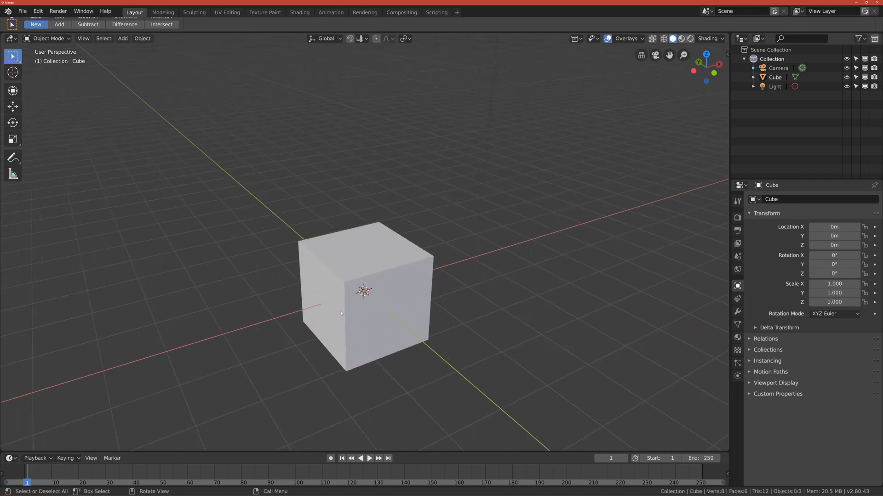
{"action": "left_click", "coordinate": [363, 293]}
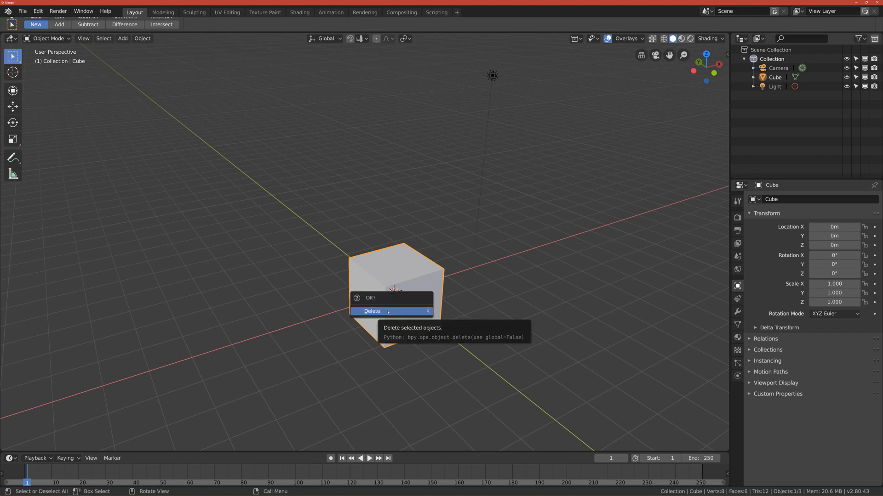
Delete the default cube, leaving the add-object mesh menu showing
{"action": "left_click", "coordinate": [371, 310]}
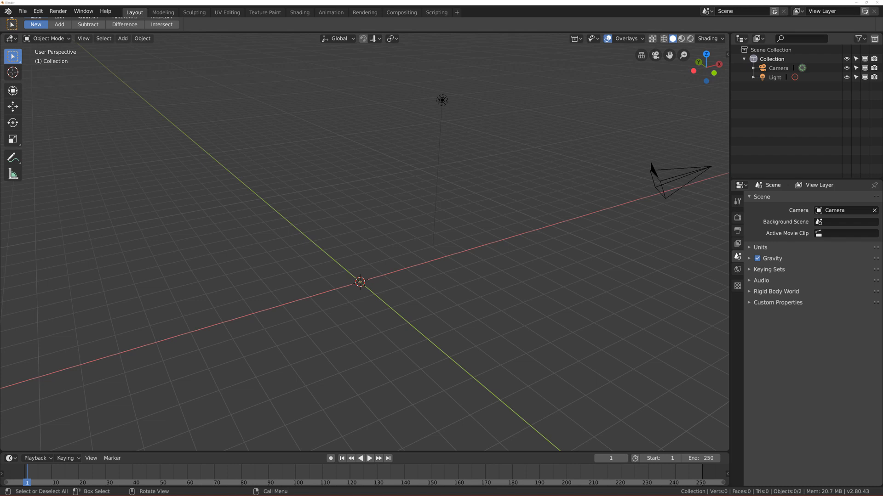
{"action": "mouse_move", "coordinate": [320, 259]}
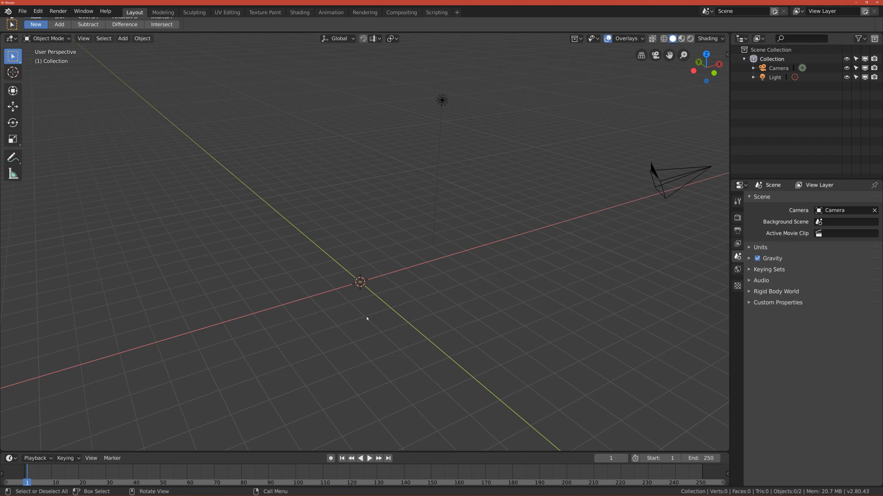
{"action": "left_click", "coordinate": [122, 38]}
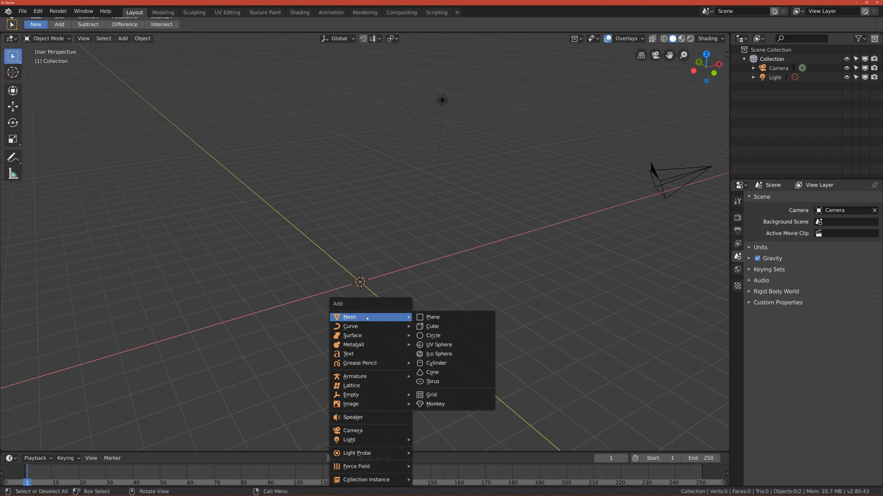
{"action": "mouse_move", "coordinate": [433, 335]}
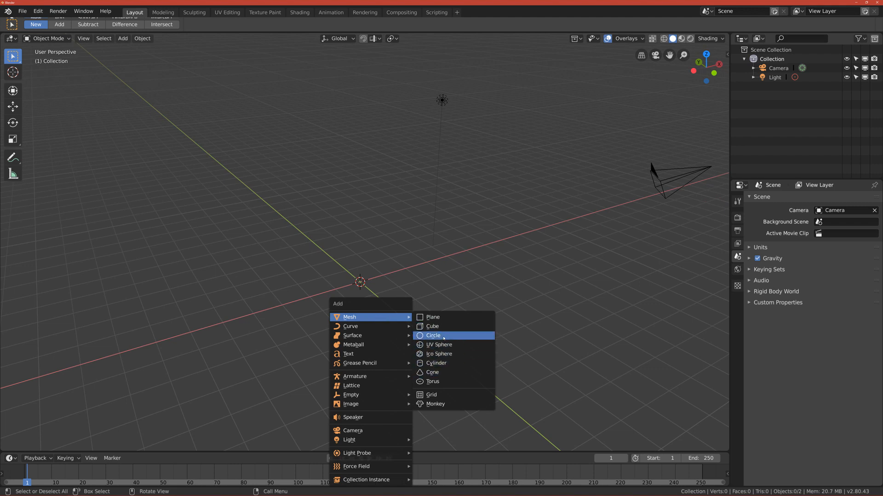
Add a mesh circle and set it to 8 vertices with a 1 m radius
{"action": "left_click", "coordinate": [433, 335]}
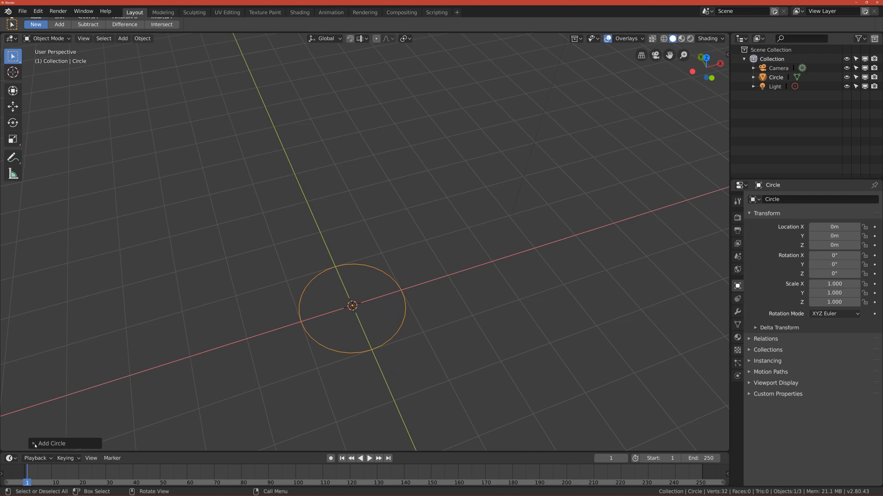
{"action": "left_click", "coordinate": [34, 444]}
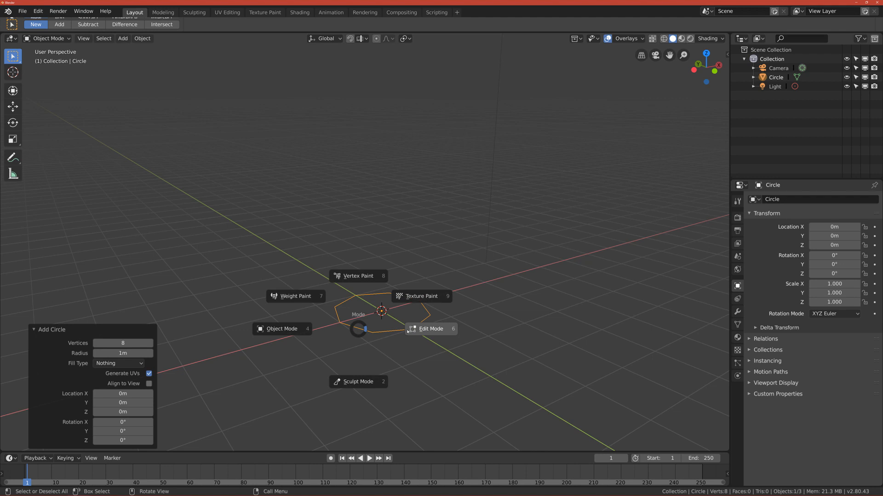
Put the circle in Edit Mode in Front view and extrude it 13 m up Z
{"action": "left_click", "coordinate": [431, 329]}
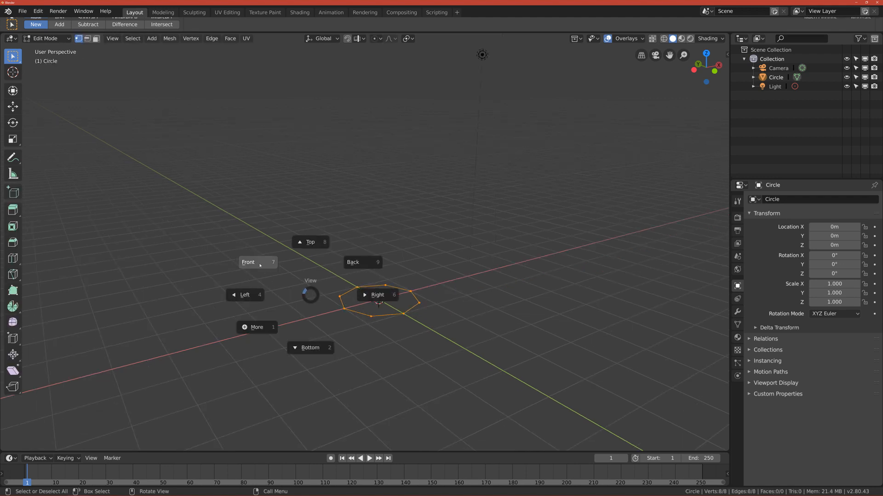
{"action": "left_click", "coordinate": [248, 263]}
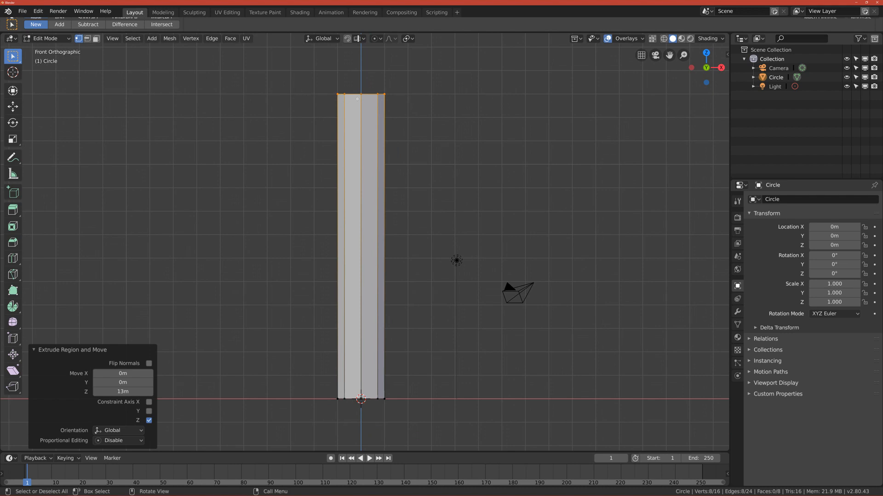
{"action": "mouse_move", "coordinate": [501, 175]}
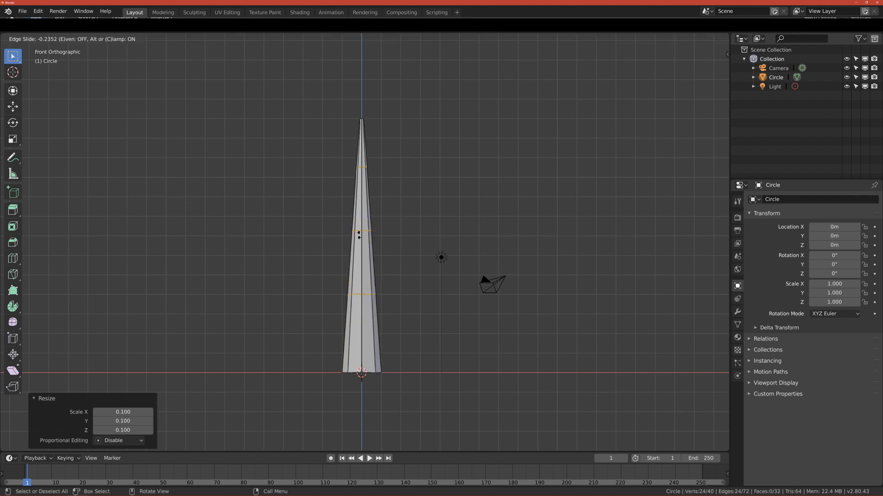
{"action": "mouse_move", "coordinate": [371, 265]}
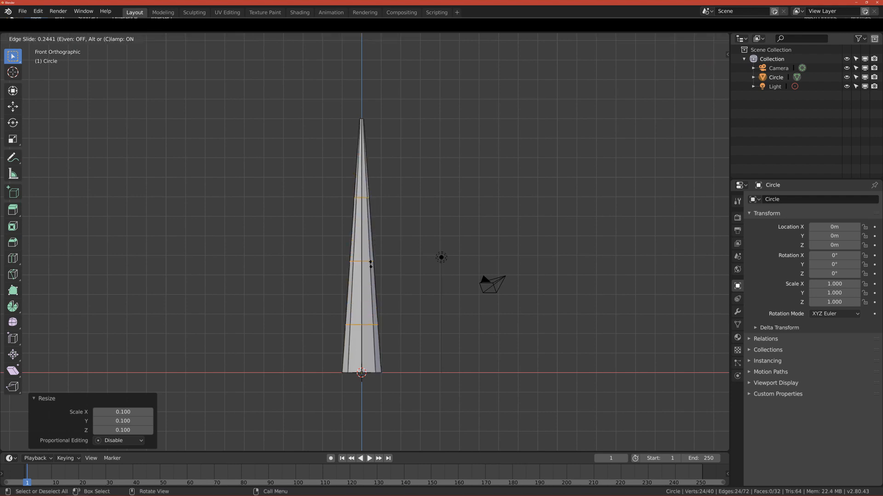
{"action": "mouse_move", "coordinate": [349, 248]}
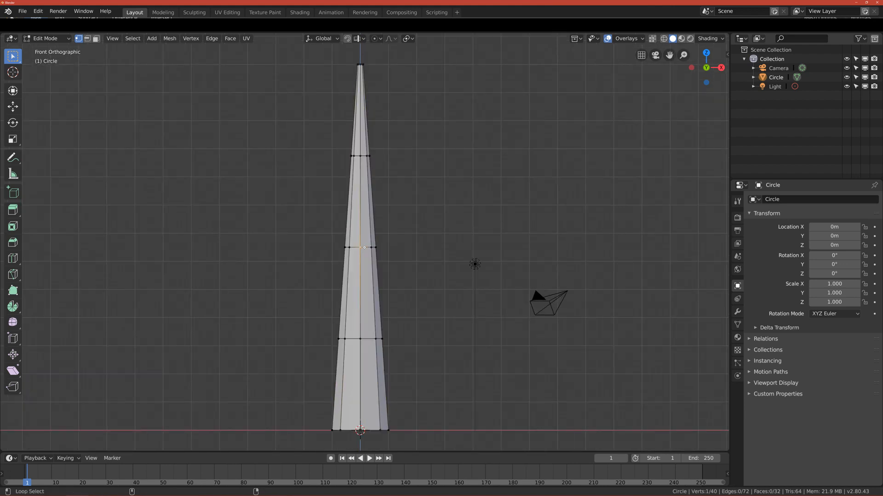
Select the middle edge loop, enable Proportional Editing, and move it sideways with adjusted falloff
{"action": "left_click", "coordinate": [364, 248]}
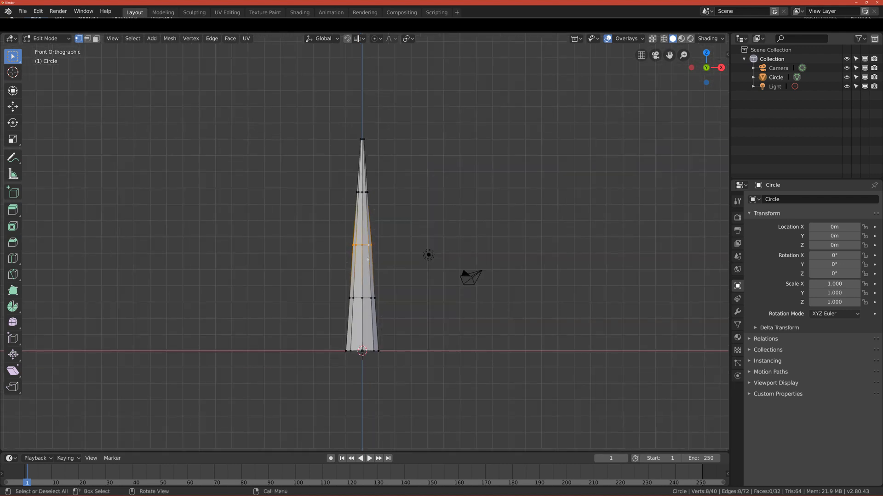
{"action": "left_click", "coordinate": [374, 38]}
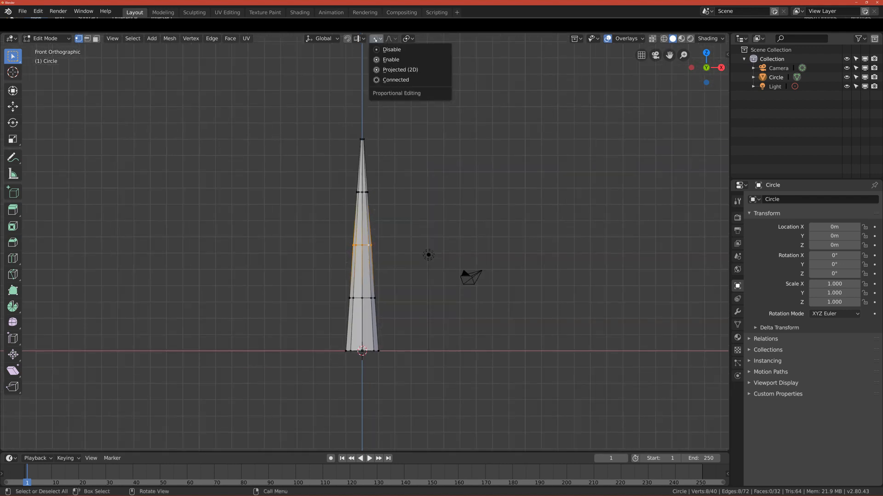
{"action": "mouse_move", "coordinate": [390, 60]}
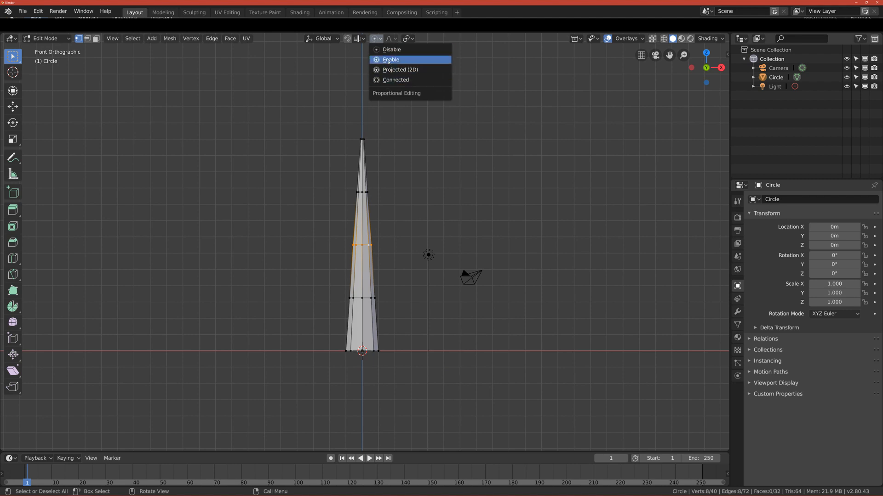
{"action": "left_click", "coordinate": [391, 60]}
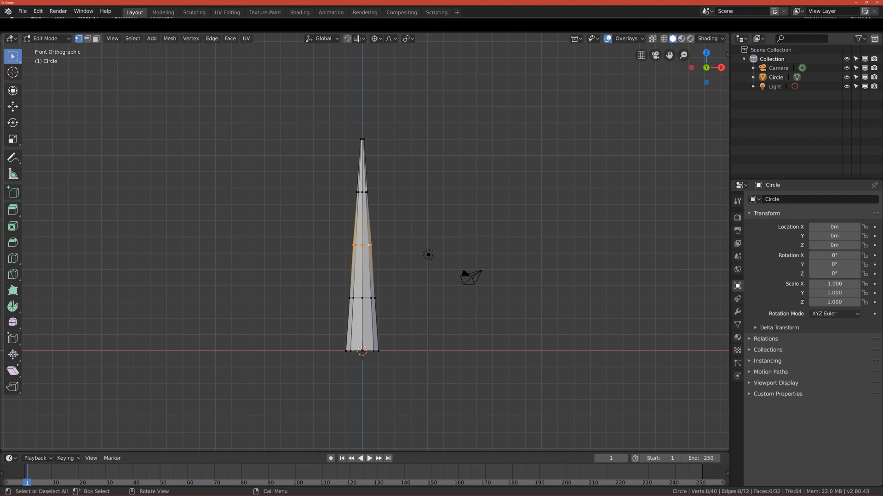
{"action": "key", "text": "g"}
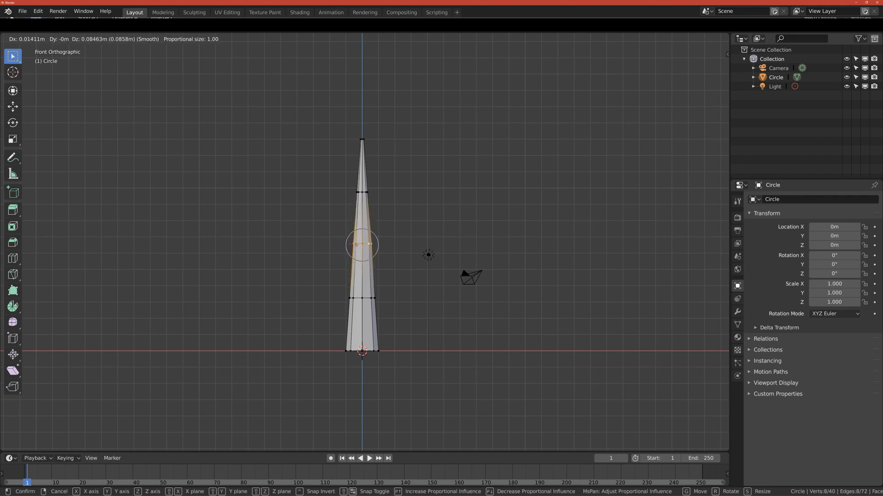
{"action": "mouse_move", "coordinate": [361, 245]}
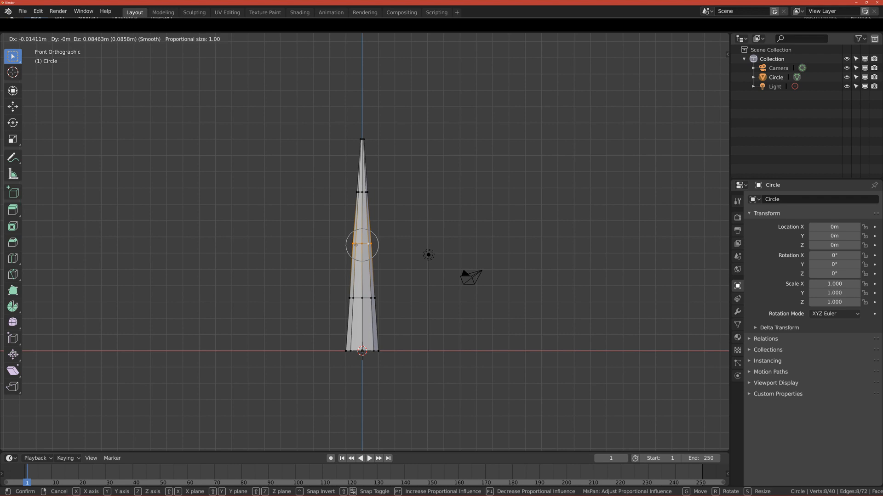
{"action": "scroll", "scroll_direction": "up", "scroll_amount": 3}
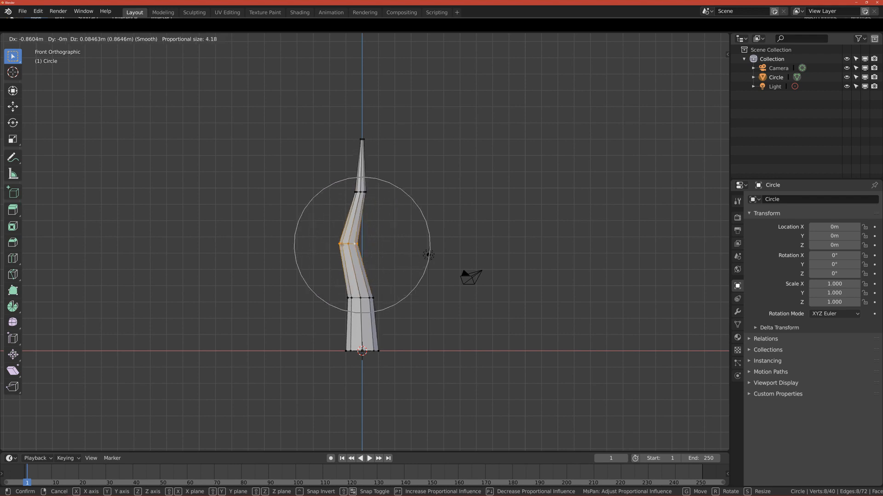
{"action": "mouse_move", "coordinate": [428, 254]}
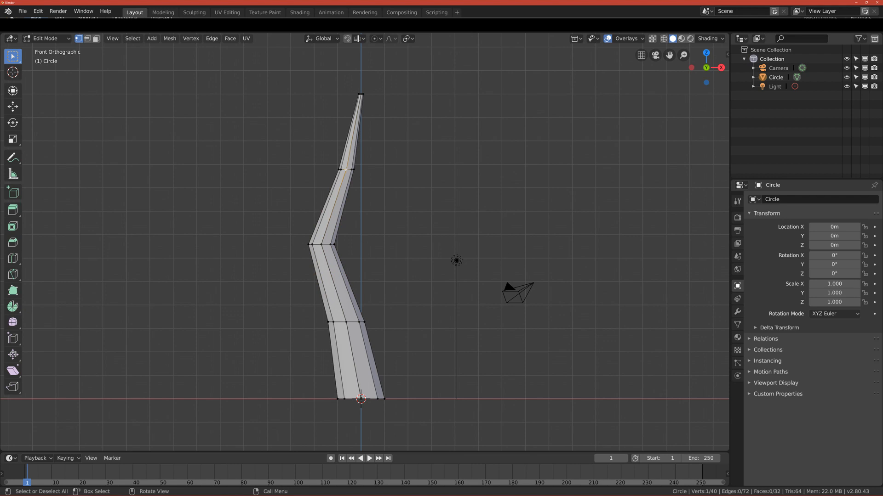
Shift the upper loop to smooth the curve and add a loop cut near the base
{"action": "left_click", "coordinate": [348, 169]}
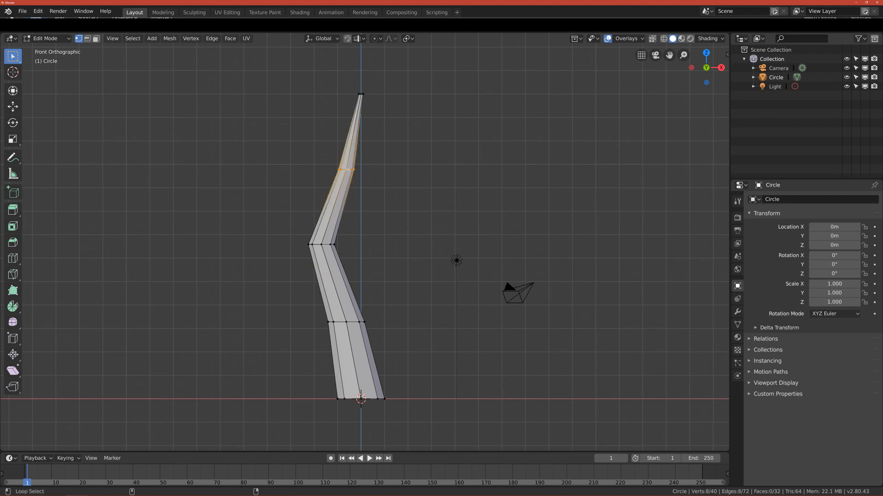
{"action": "left_click_drag", "start_coordinate": [347, 169], "coordinate": [363, 262]}
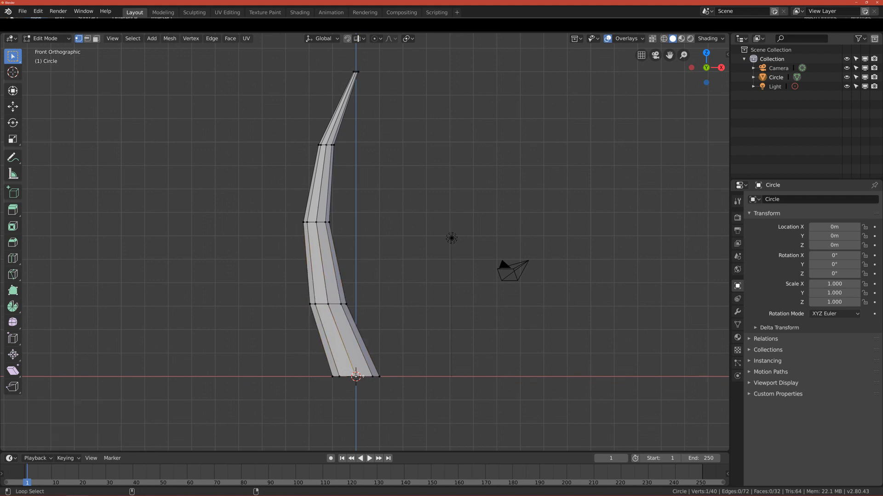
{"action": "key", "text": "s"}
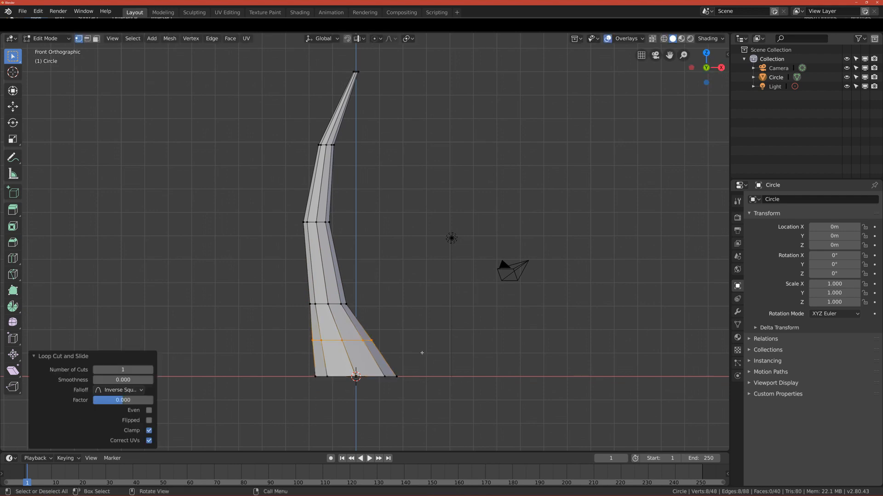
Scale the trunk base outward, then in Right view move loops along Y
{"action": "key", "text": "s"}
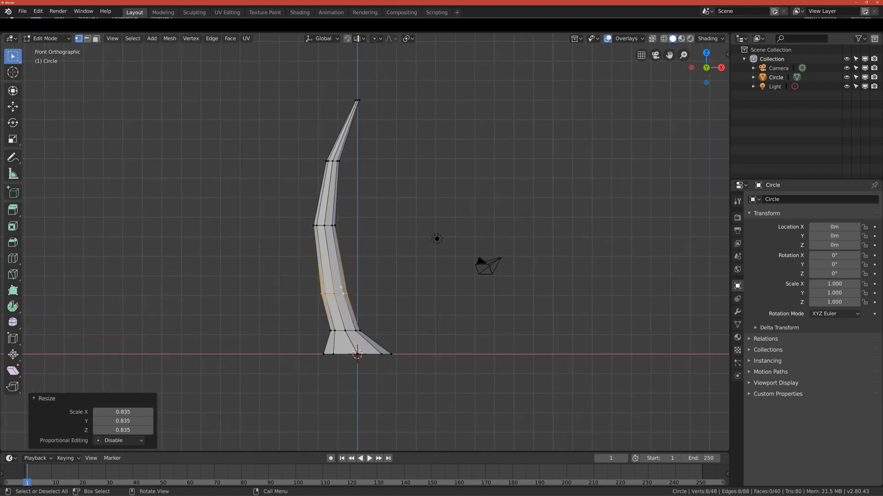
{"action": "key", "text": "KP_3"}
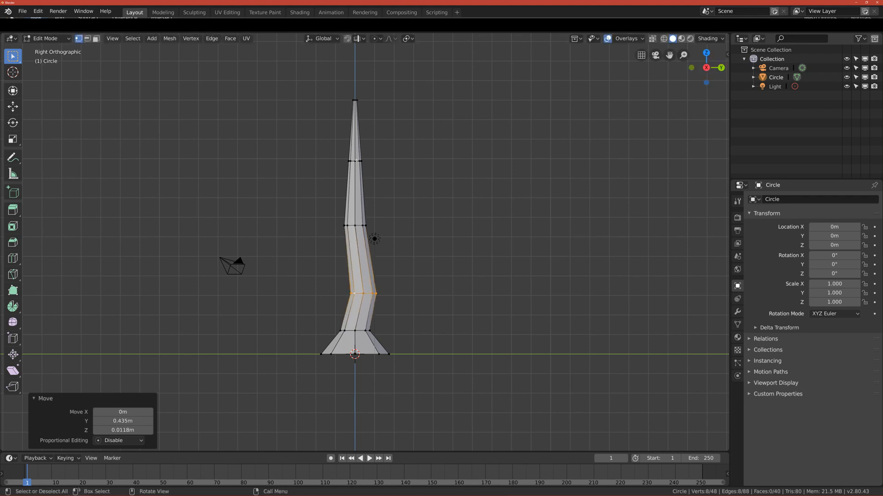
{"action": "key", "text": "g"}
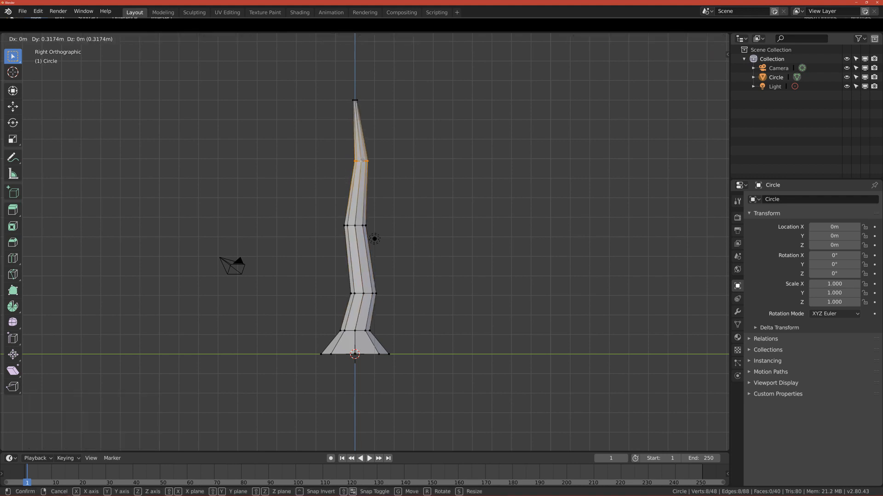